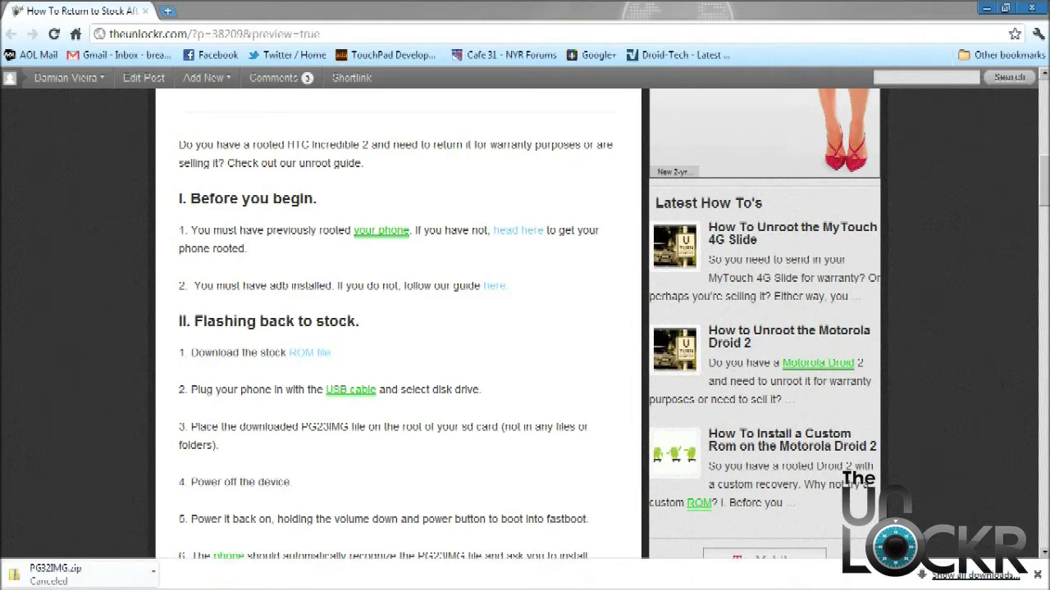
Step: Follow the guide's 'ROM file' link so the PG32IMG.zip download begins in a new tab
left_click(315, 10)
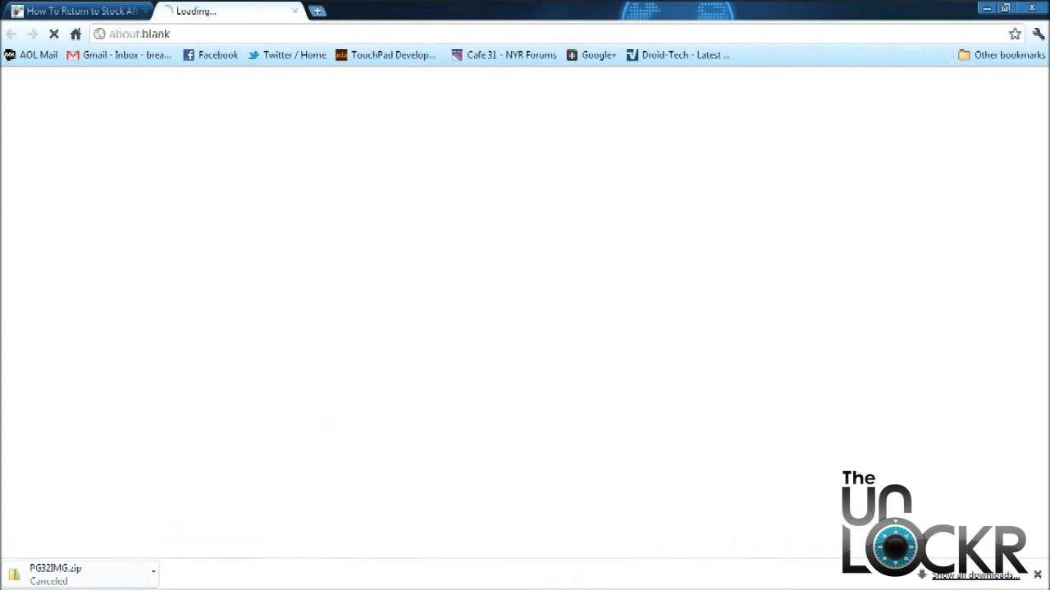